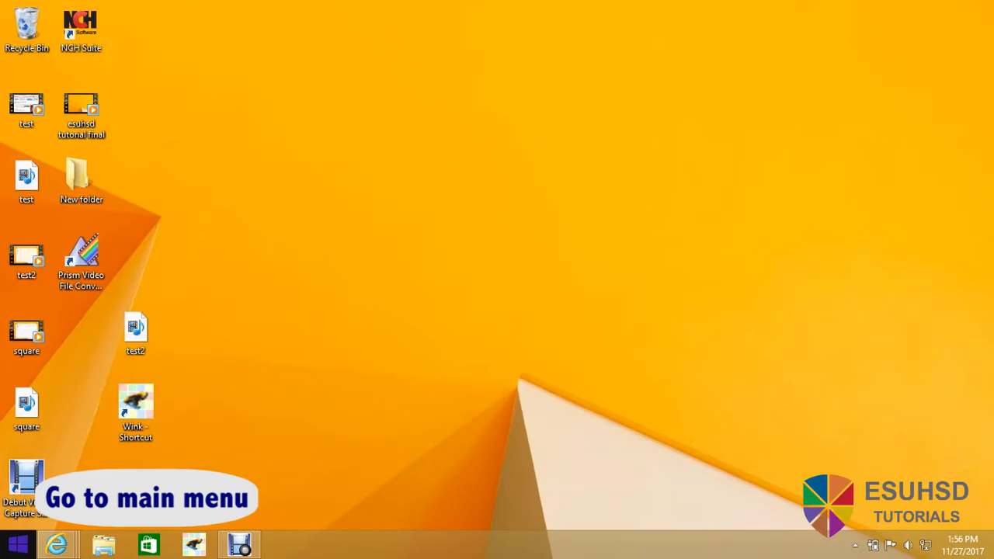
- Search 'run' from the Start screen to bring up the Run dialog
{"action": "left_click", "coordinate": [17, 544]}
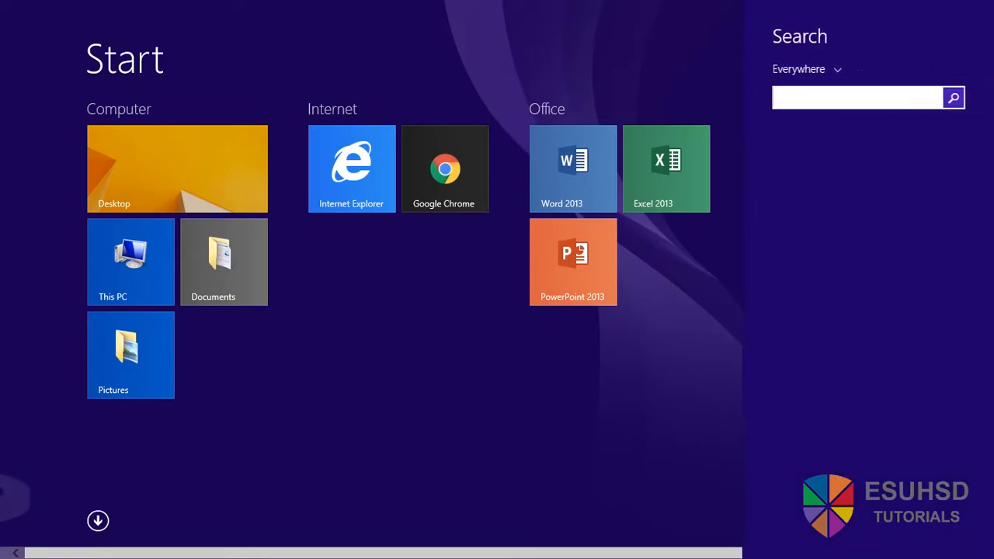
{"action": "type", "text": "run"}
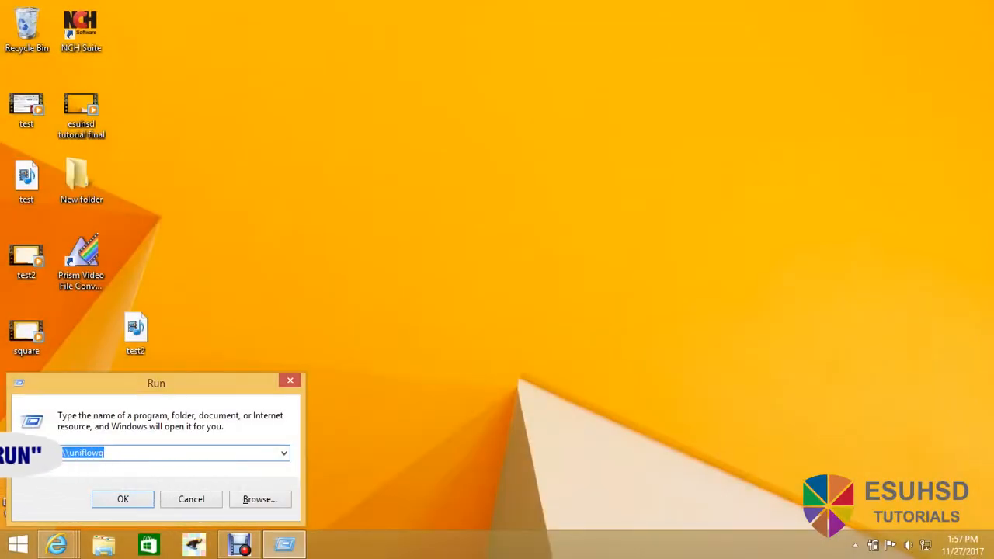
- Centre the Run dialog and run \\uniflowq to browse the print server
{"action": "left_click_drag", "start_coordinate": [155, 383], "coordinate": [178, 328]}
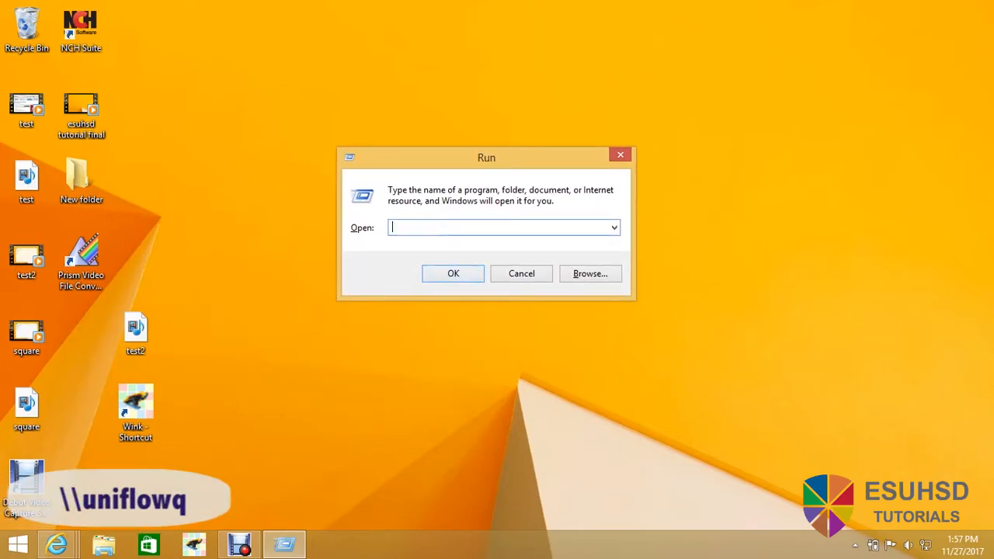
{"action": "type", "text": "\\\\uniflowq"}
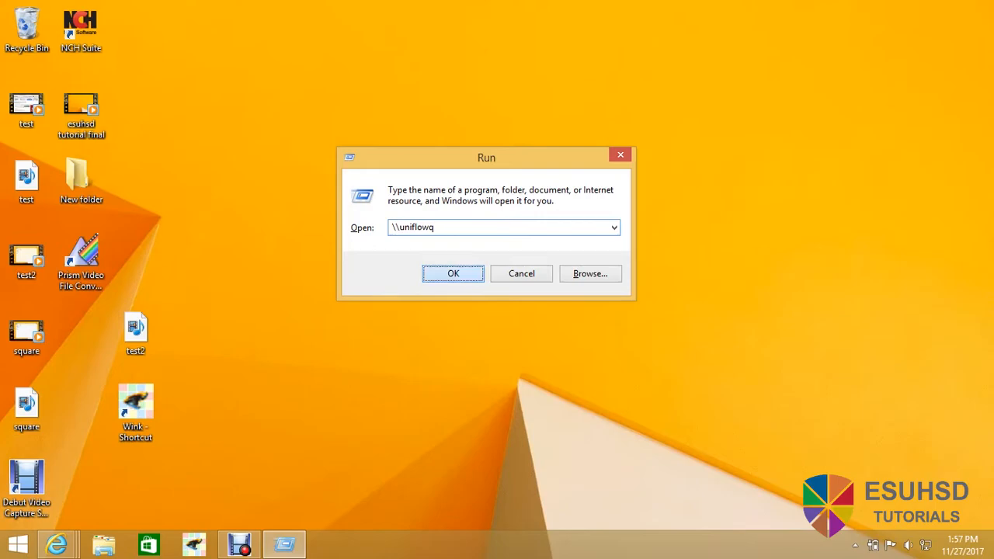
{"action": "left_click", "coordinate": [453, 273]}
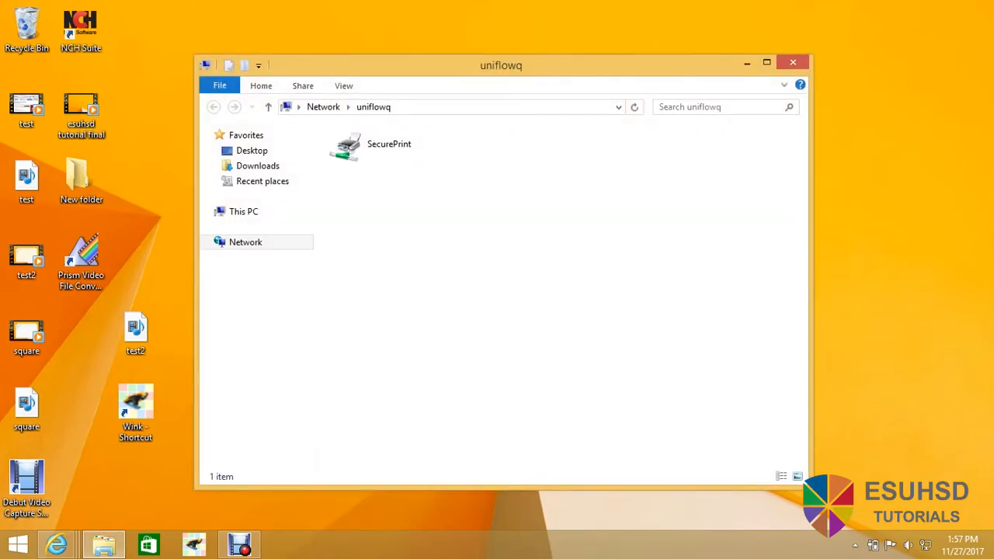
- Connect to the SecurePrint printer, opening its queue, then return to Start
{"action": "left_click", "coordinate": [388, 144]}
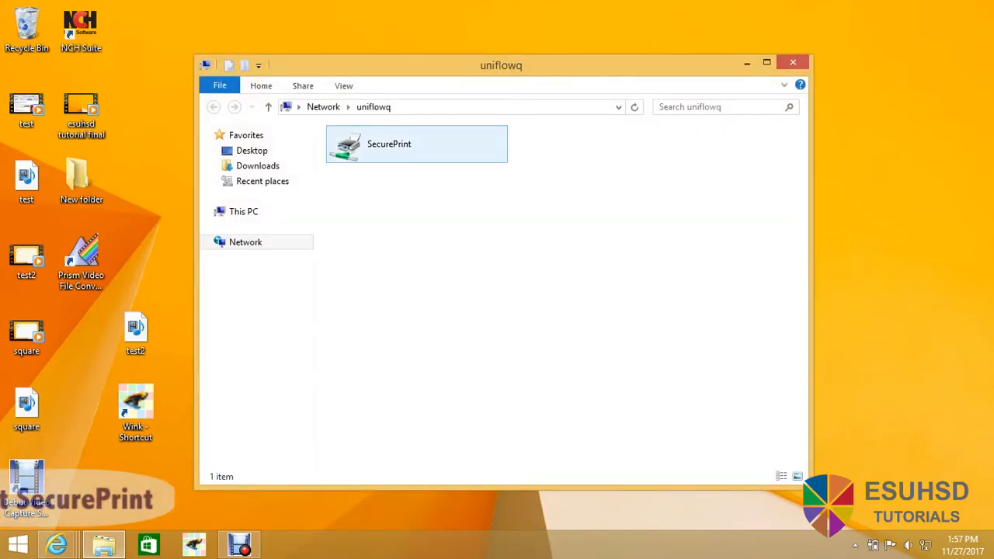
{"action": "double_click", "coordinate": [417, 144]}
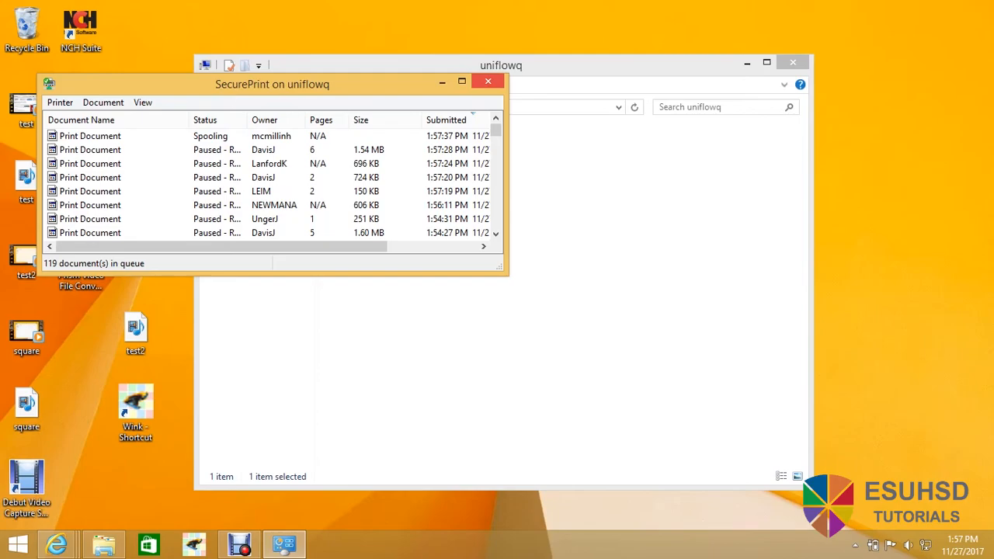
{"action": "left_click", "coordinate": [489, 80]}
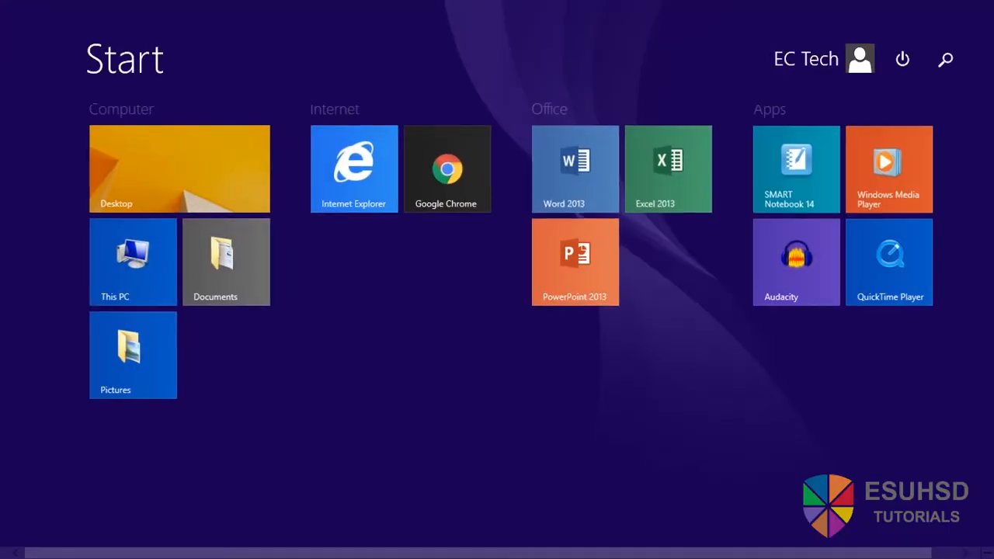
- Launch Word 2013 with a blank document and view its Print settings
{"action": "left_click", "coordinate": [575, 168]}
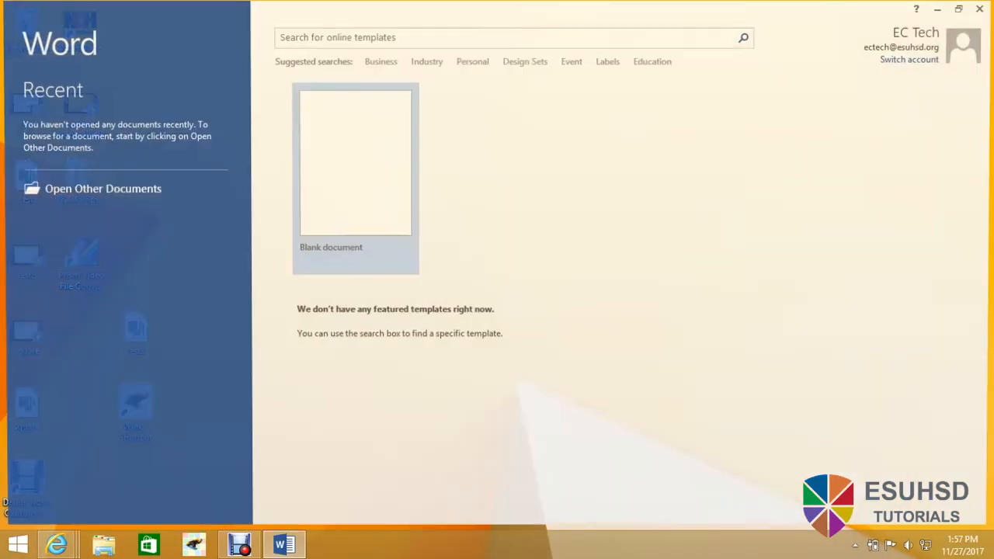
{"action": "left_click", "coordinate": [355, 161]}
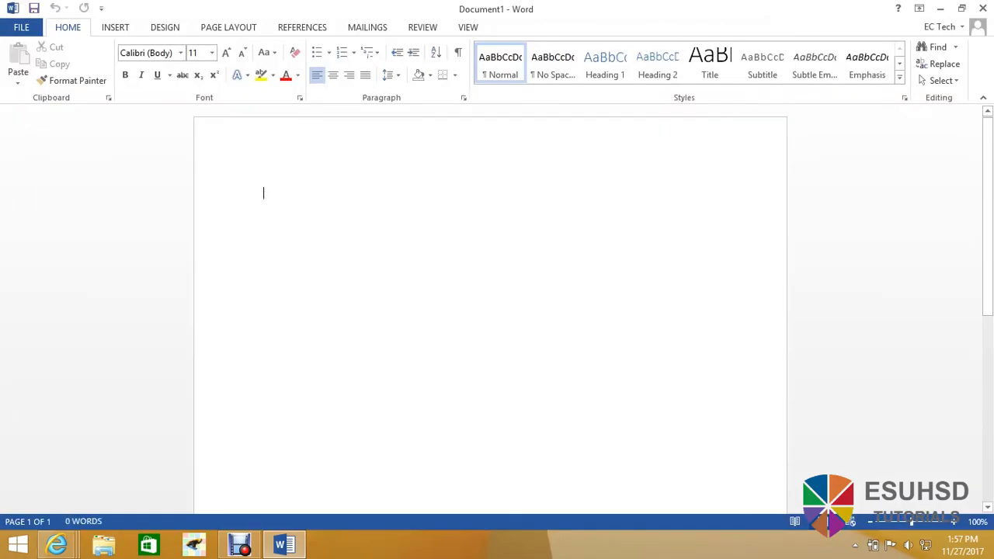
{"action": "left_click", "coordinate": [21, 27]}
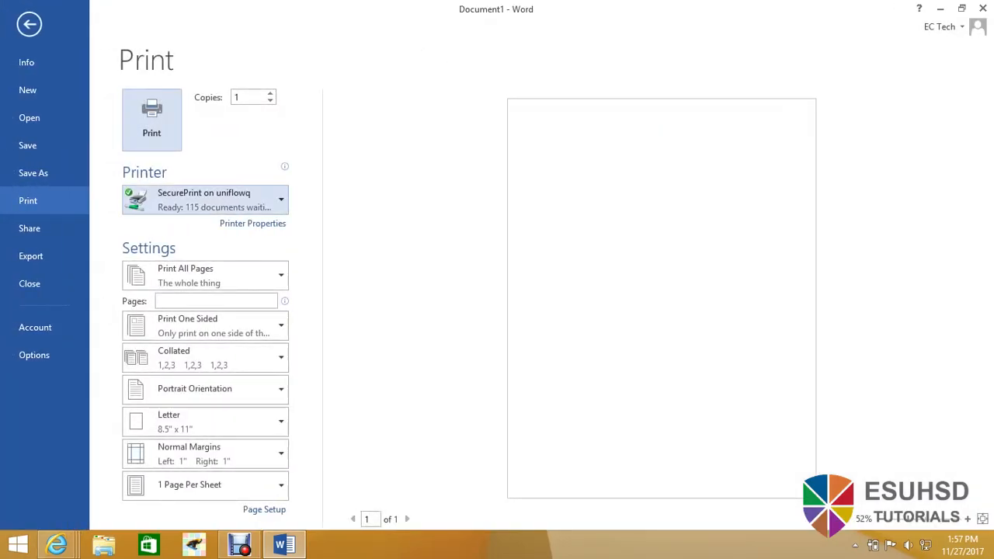
{"action": "left_click", "coordinate": [205, 199]}
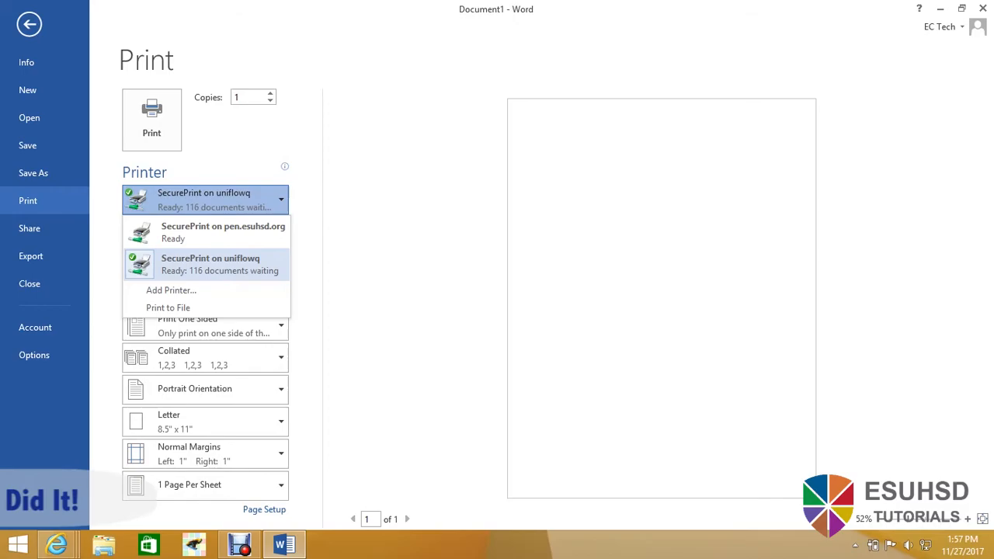
{"action": "left_click", "coordinate": [210, 264]}
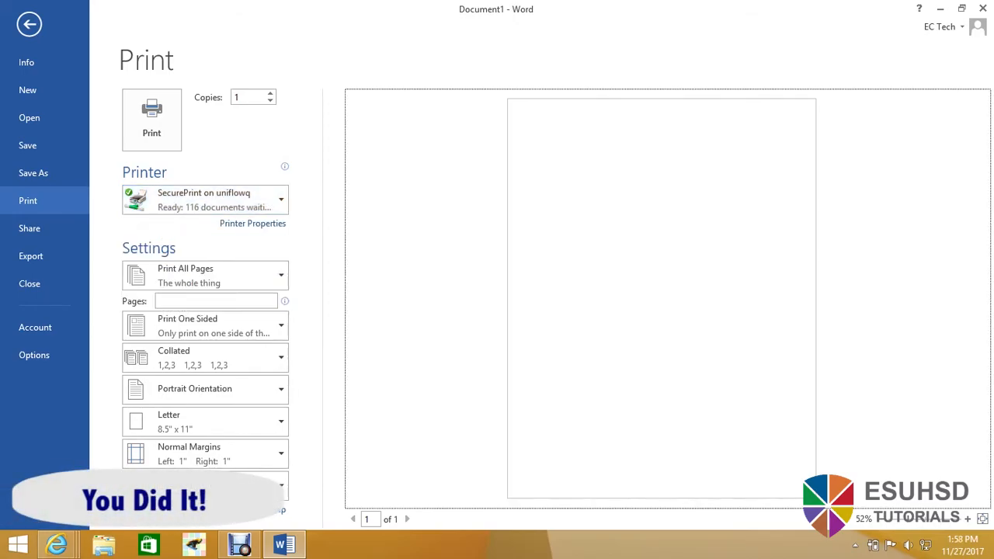